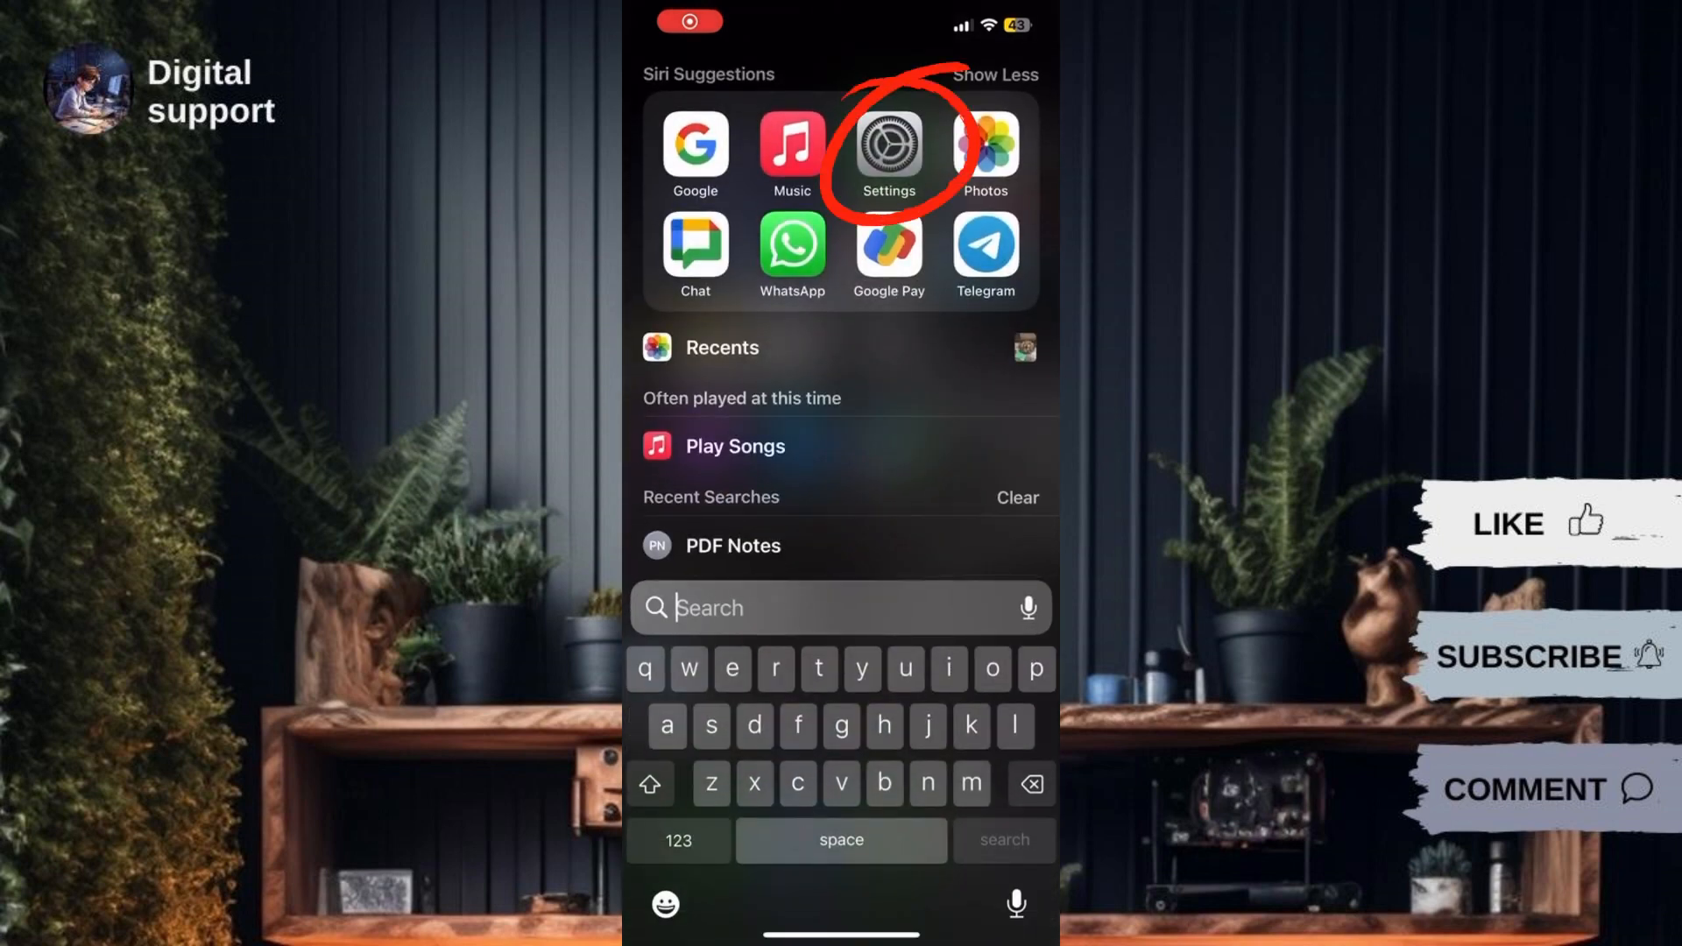
Step: Launch the Settings app from the Siri Suggestions row
left_click(887, 148)
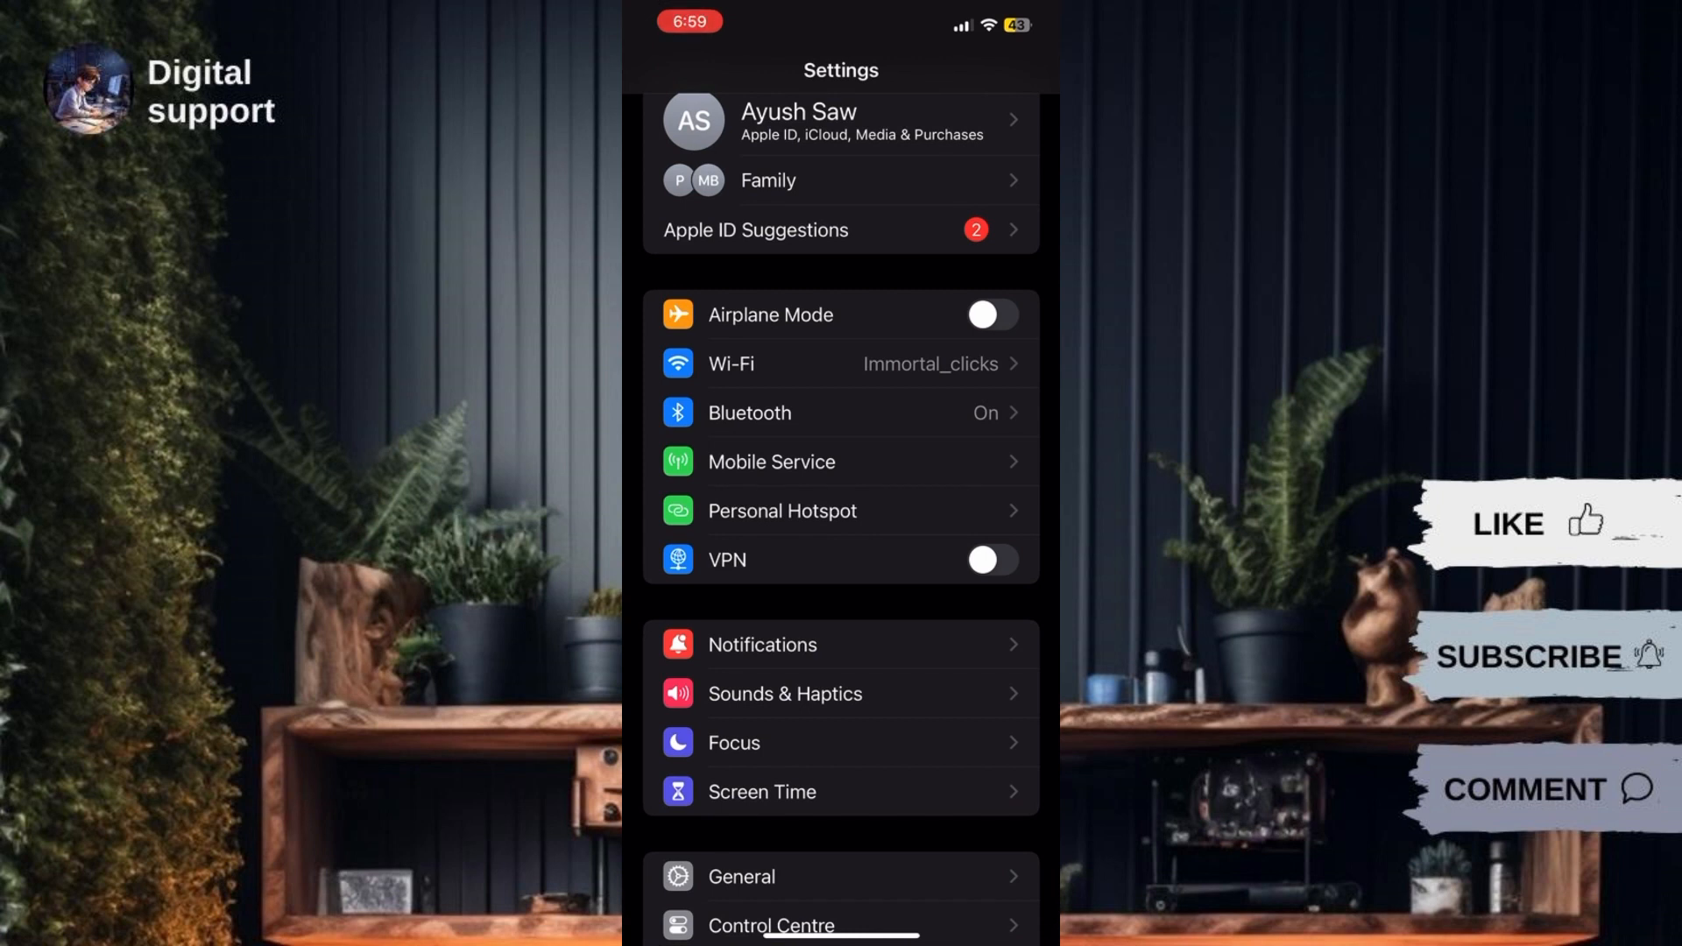
Step: Find Accessibility in the Settings list and enter its page
scroll("up", 3)
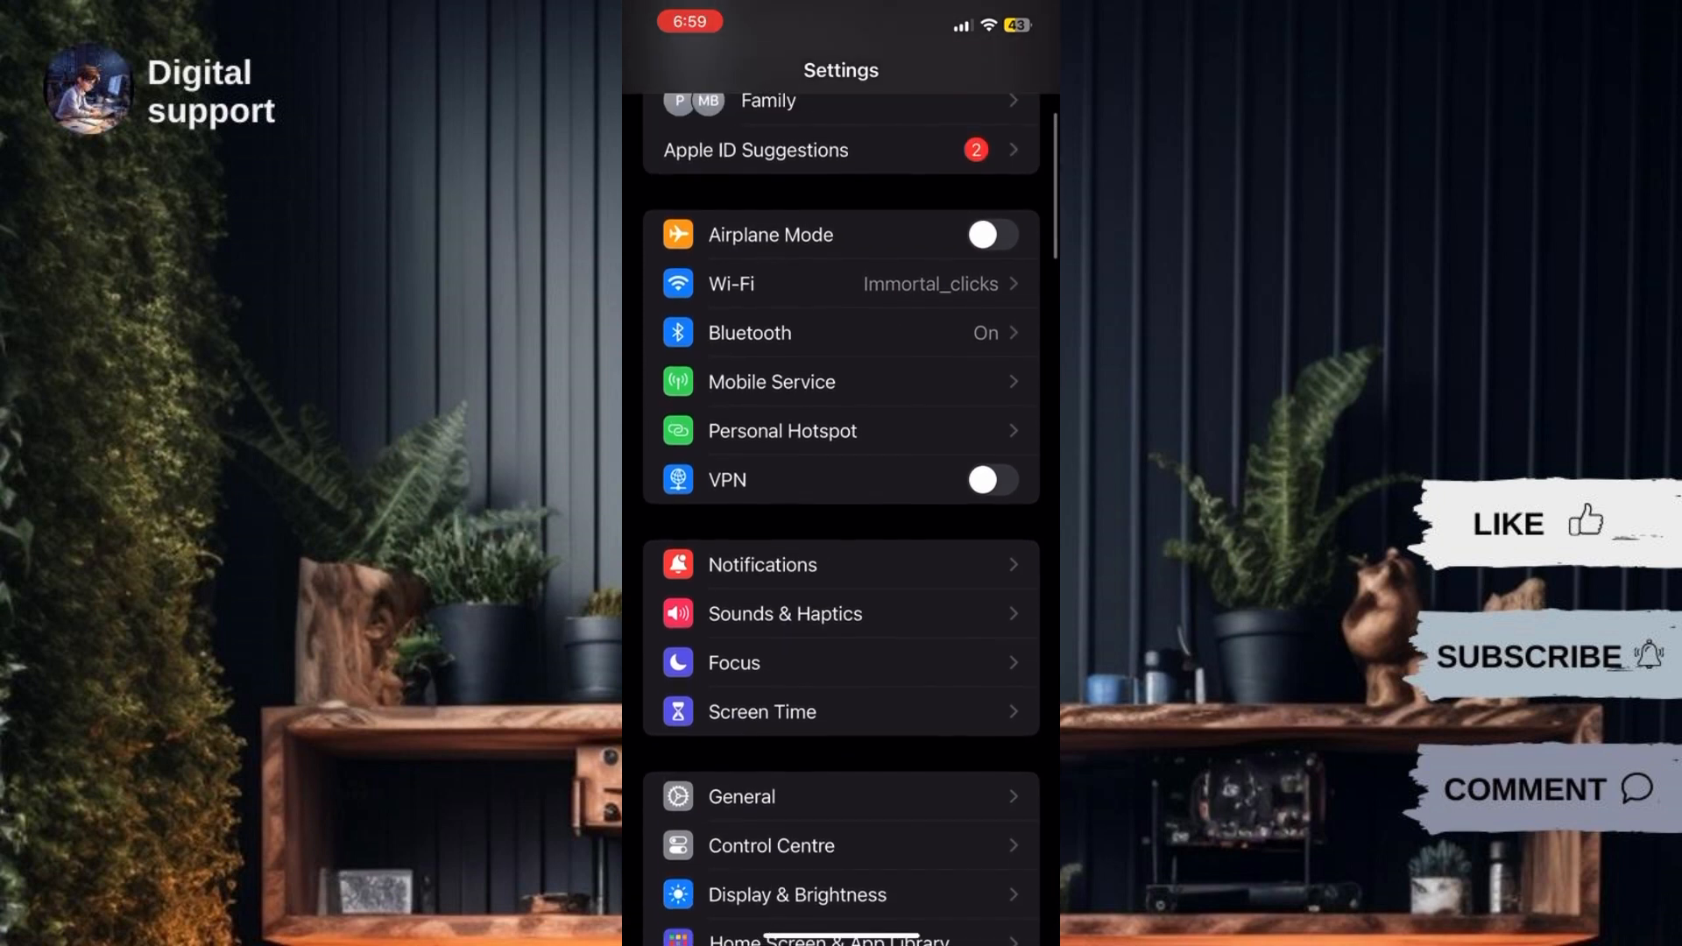
scroll("down", 3)
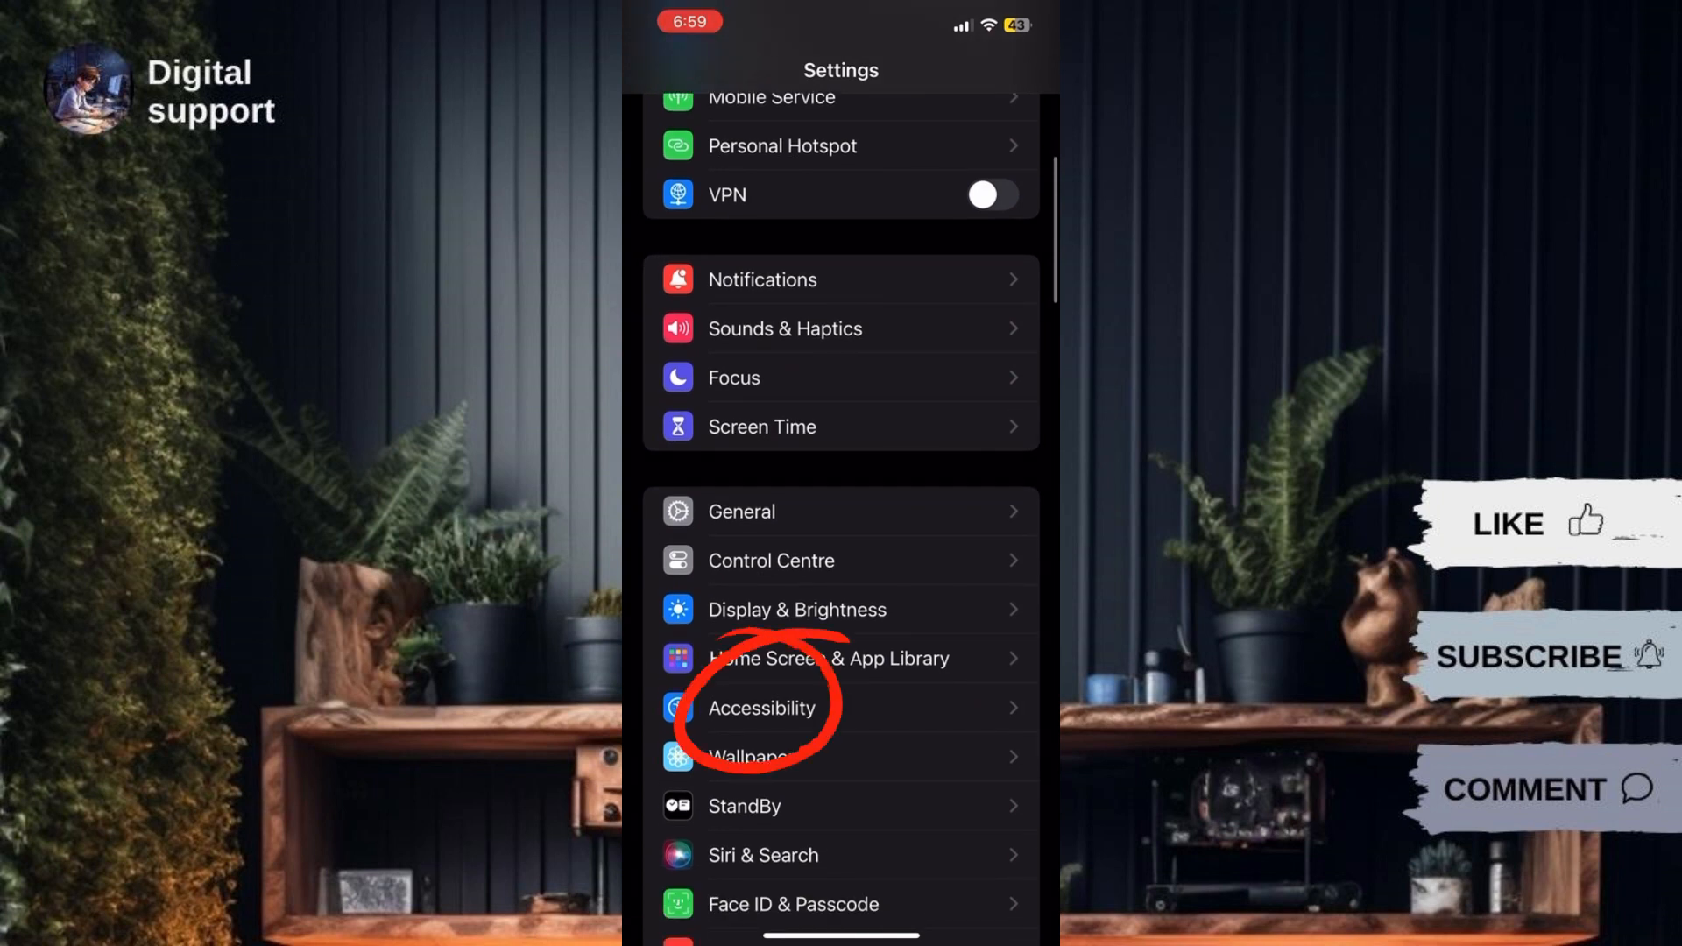
left_click(762, 706)
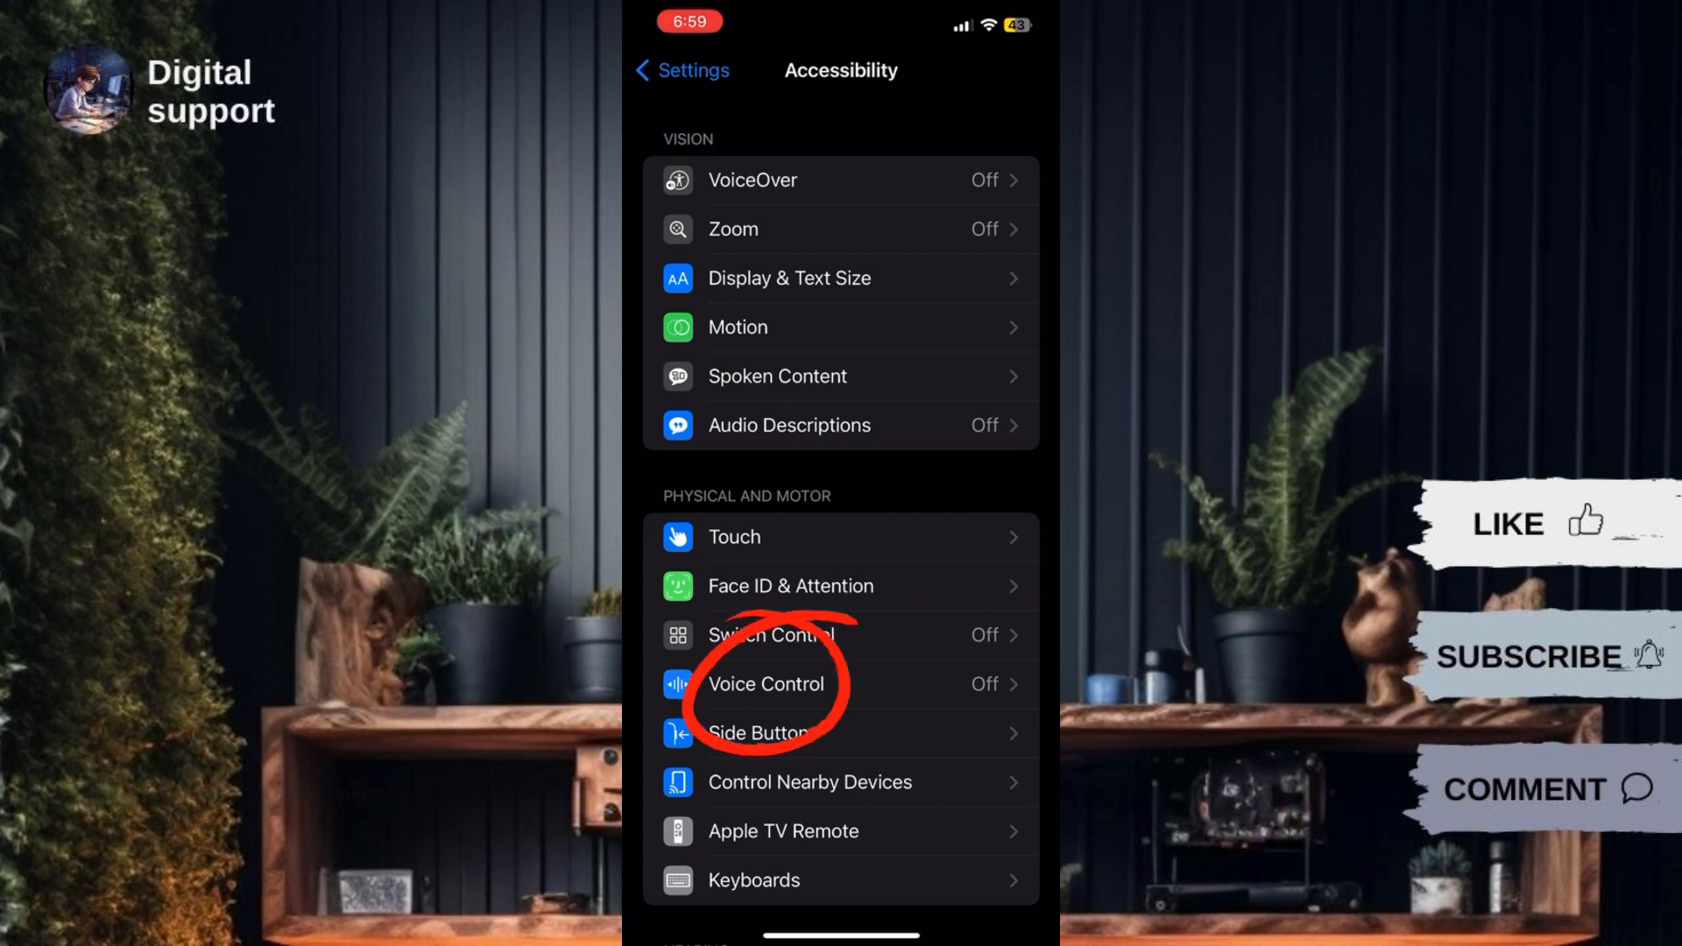
Step: Go into Voice Control and show its Commands list
left_click(766, 683)
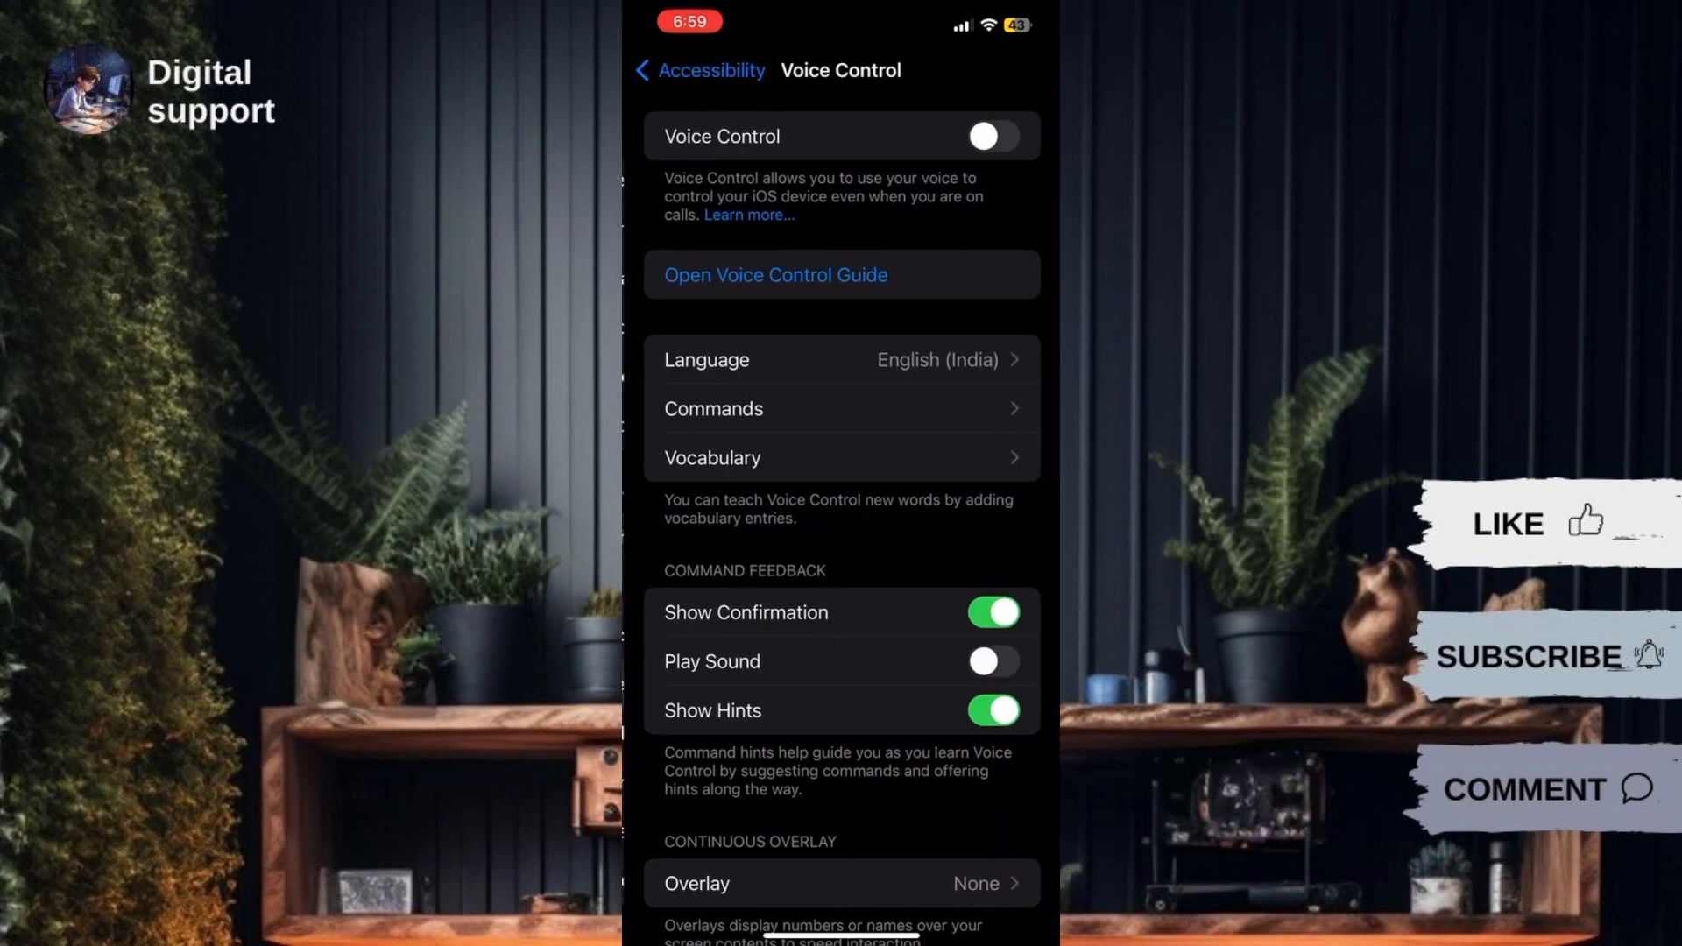
left_click(992, 136)
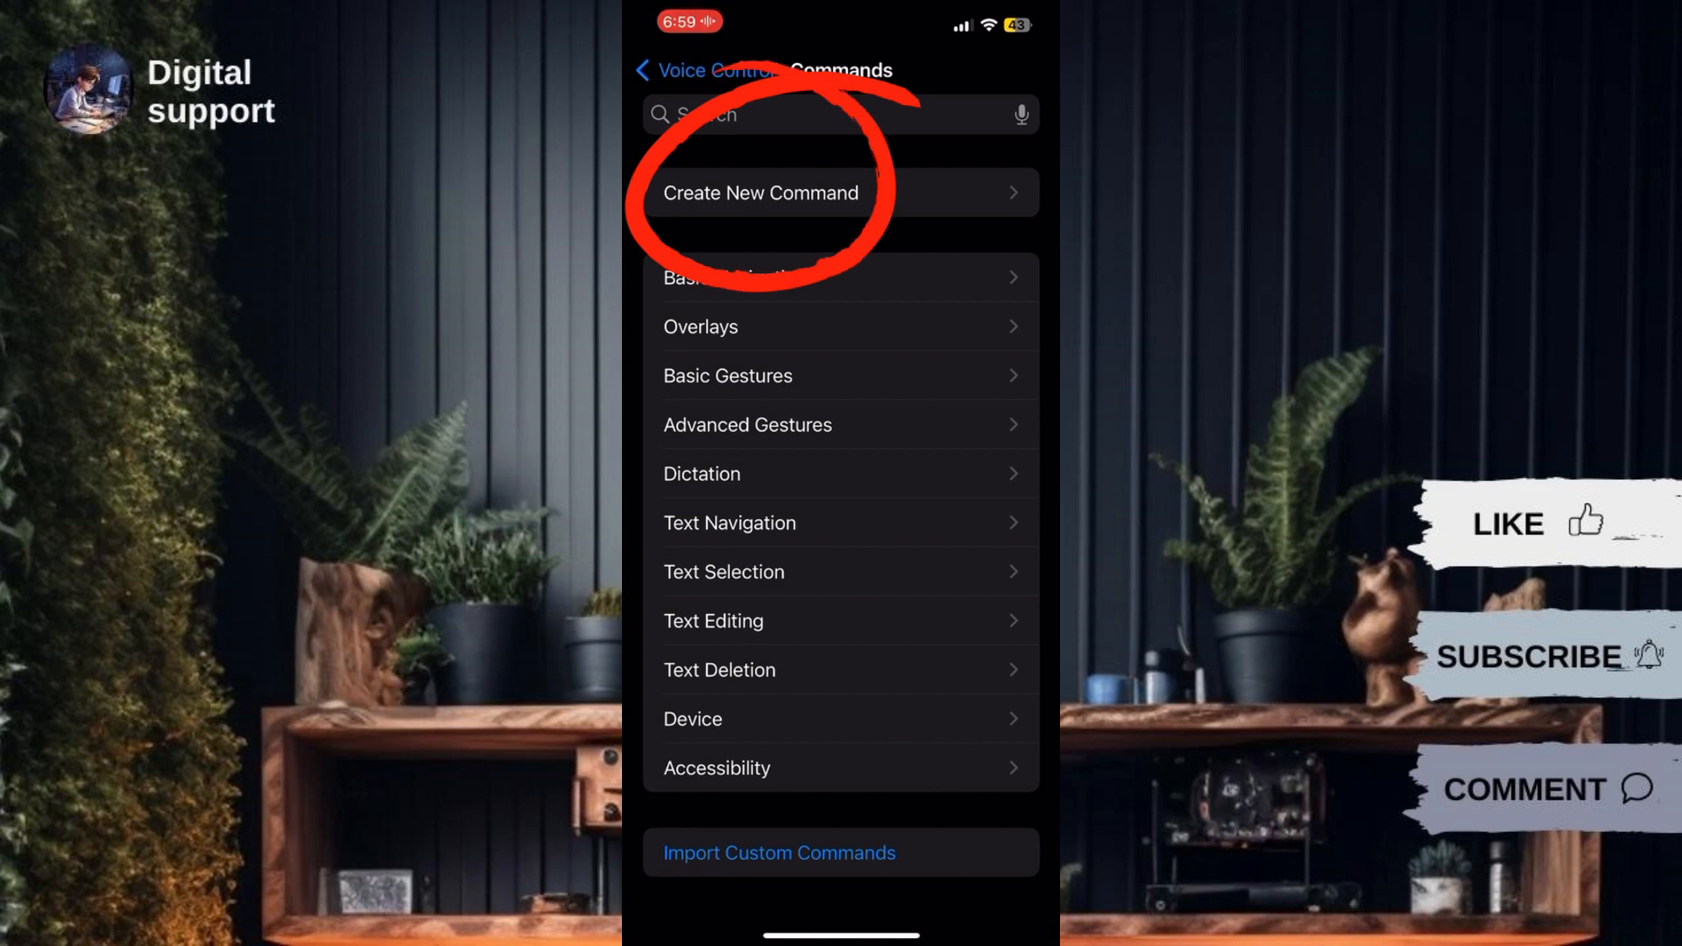
Step: Create a new custom command with the phrase 'Hello' and show its Action choices
left_click(762, 192)
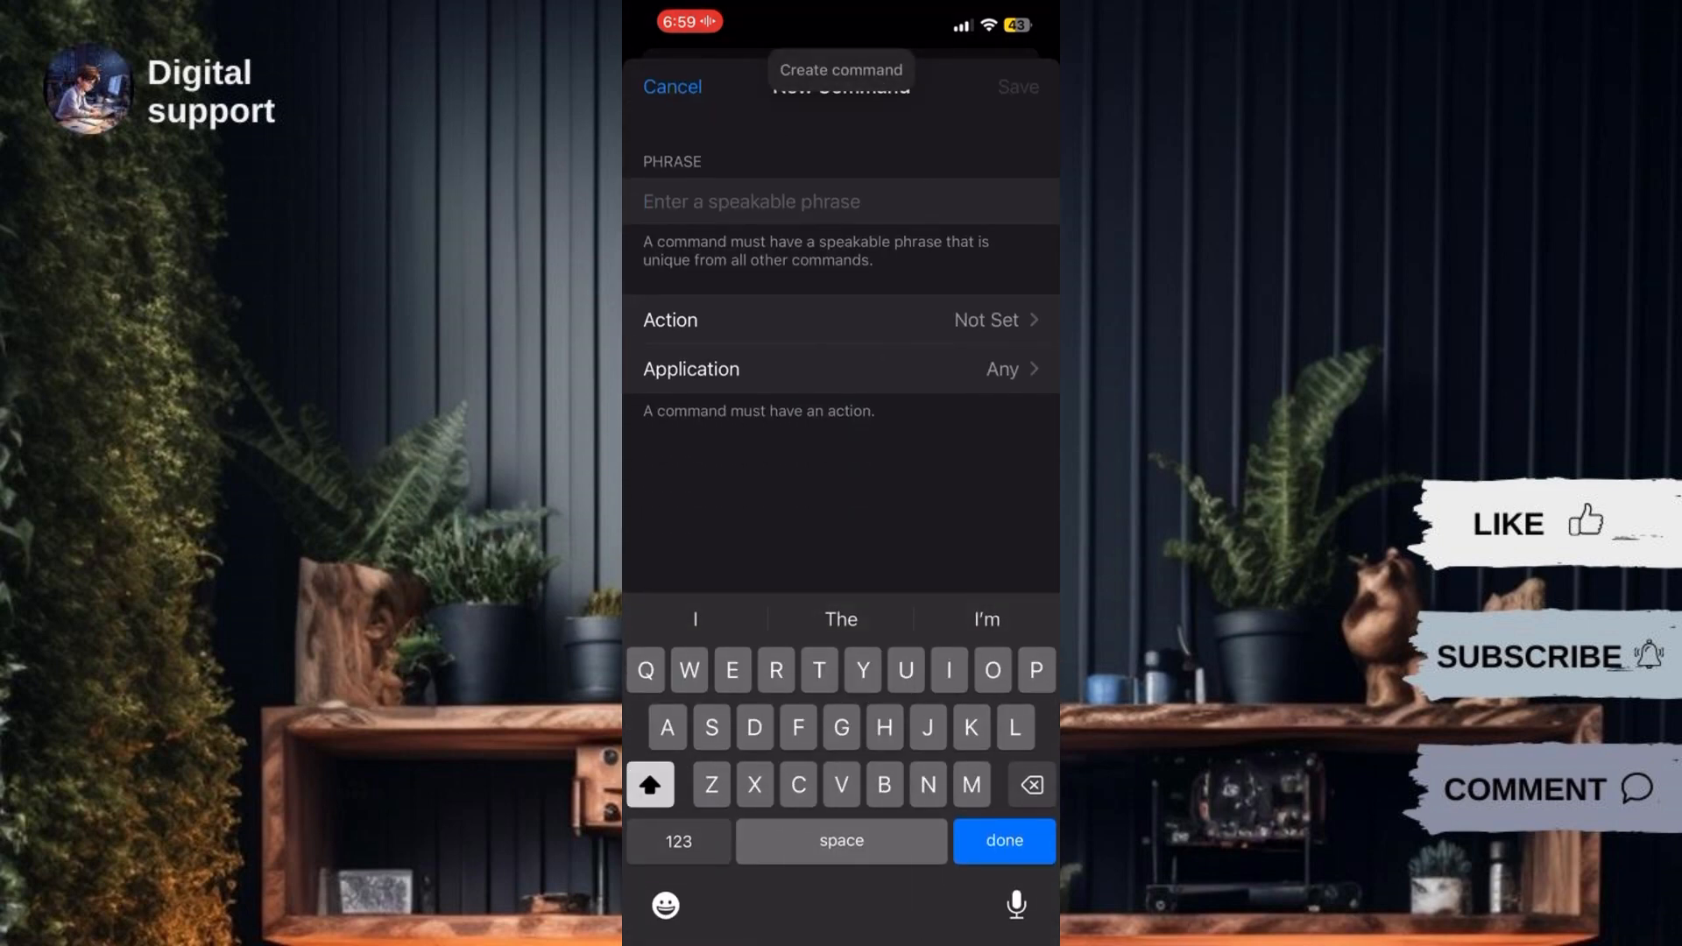
type("He")
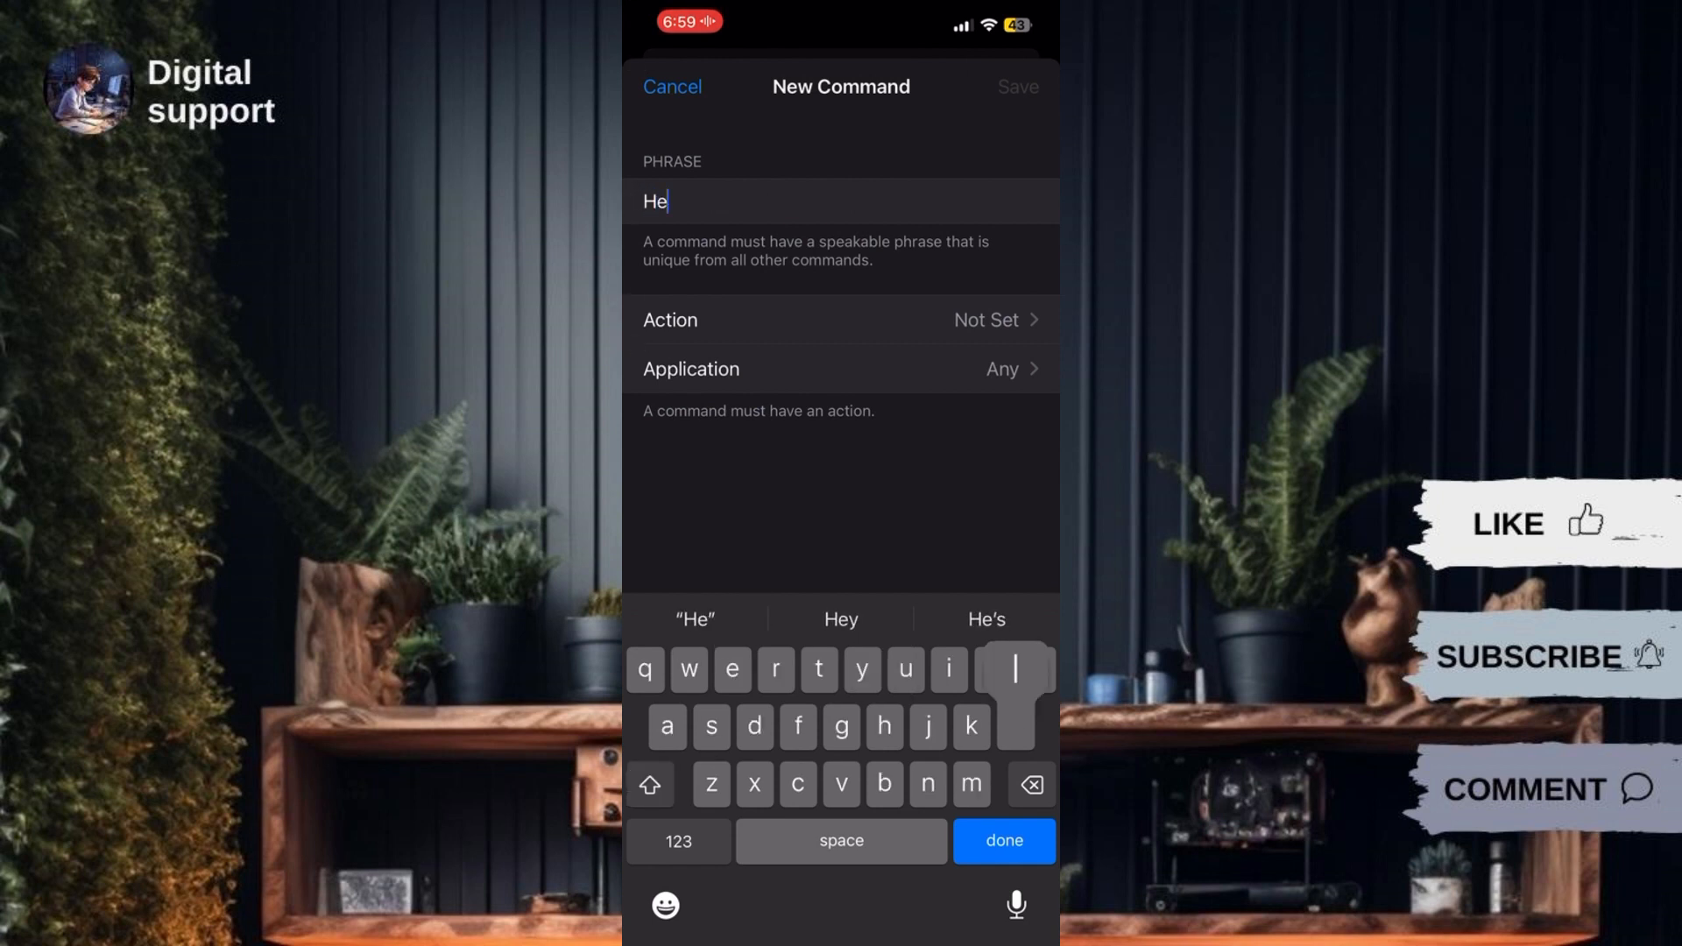
type("llo")
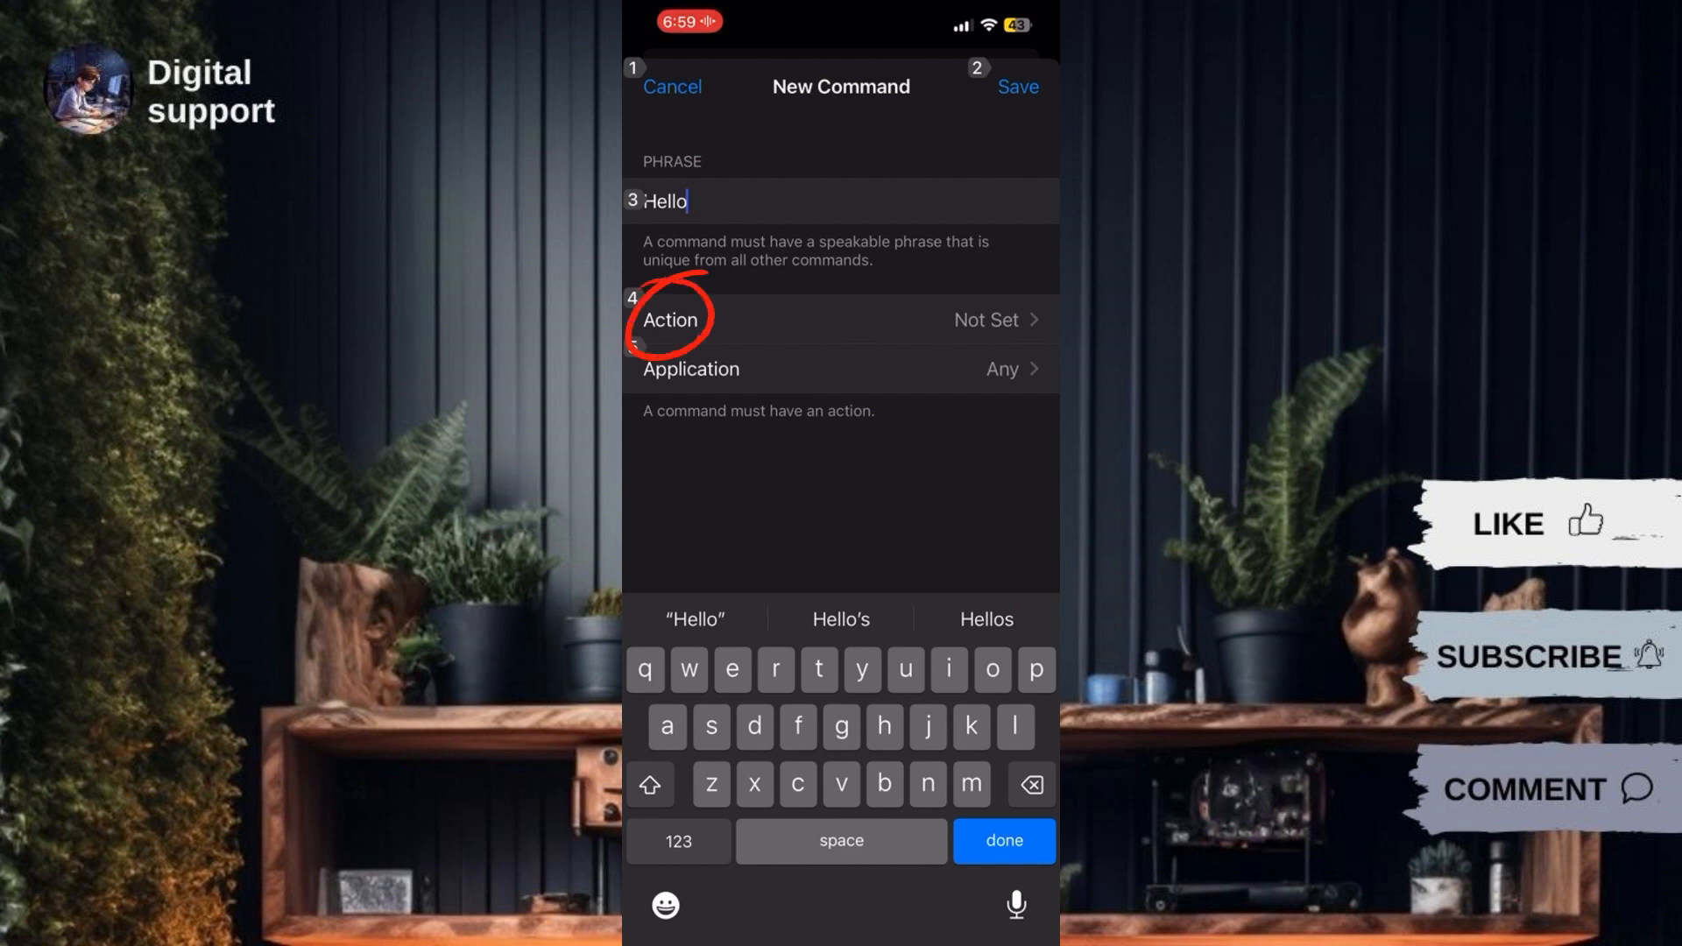
left_click(669, 319)
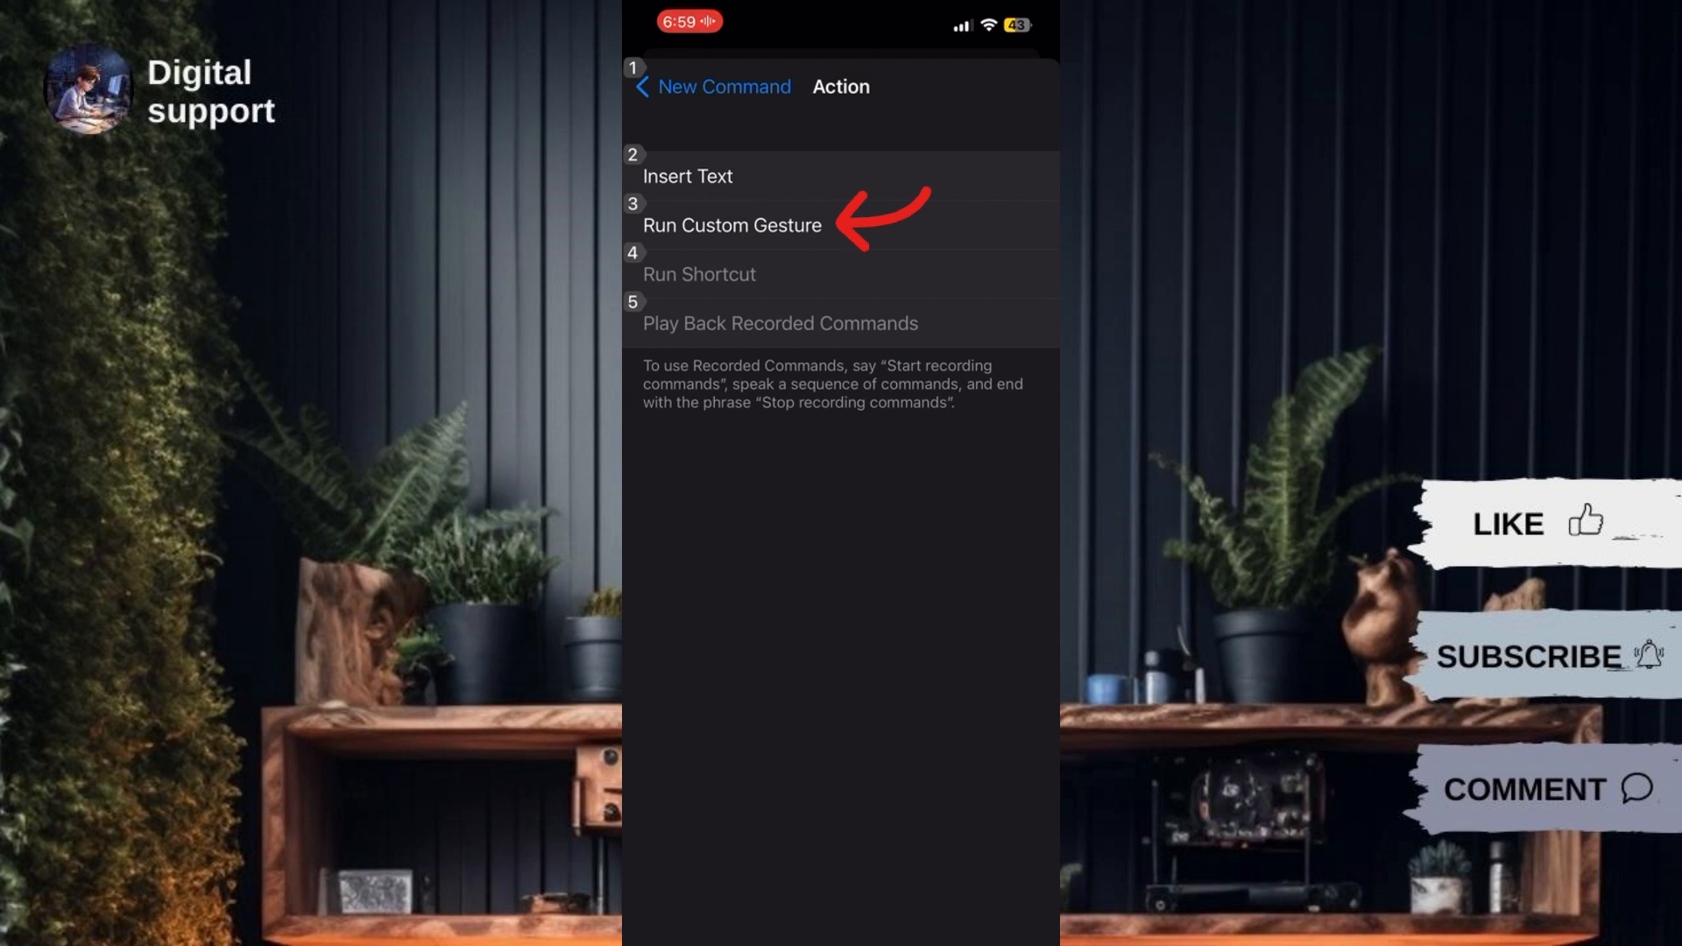
Step: Record a single-tap custom gesture as the Hello command's action and return to the command details
left_click(732, 226)
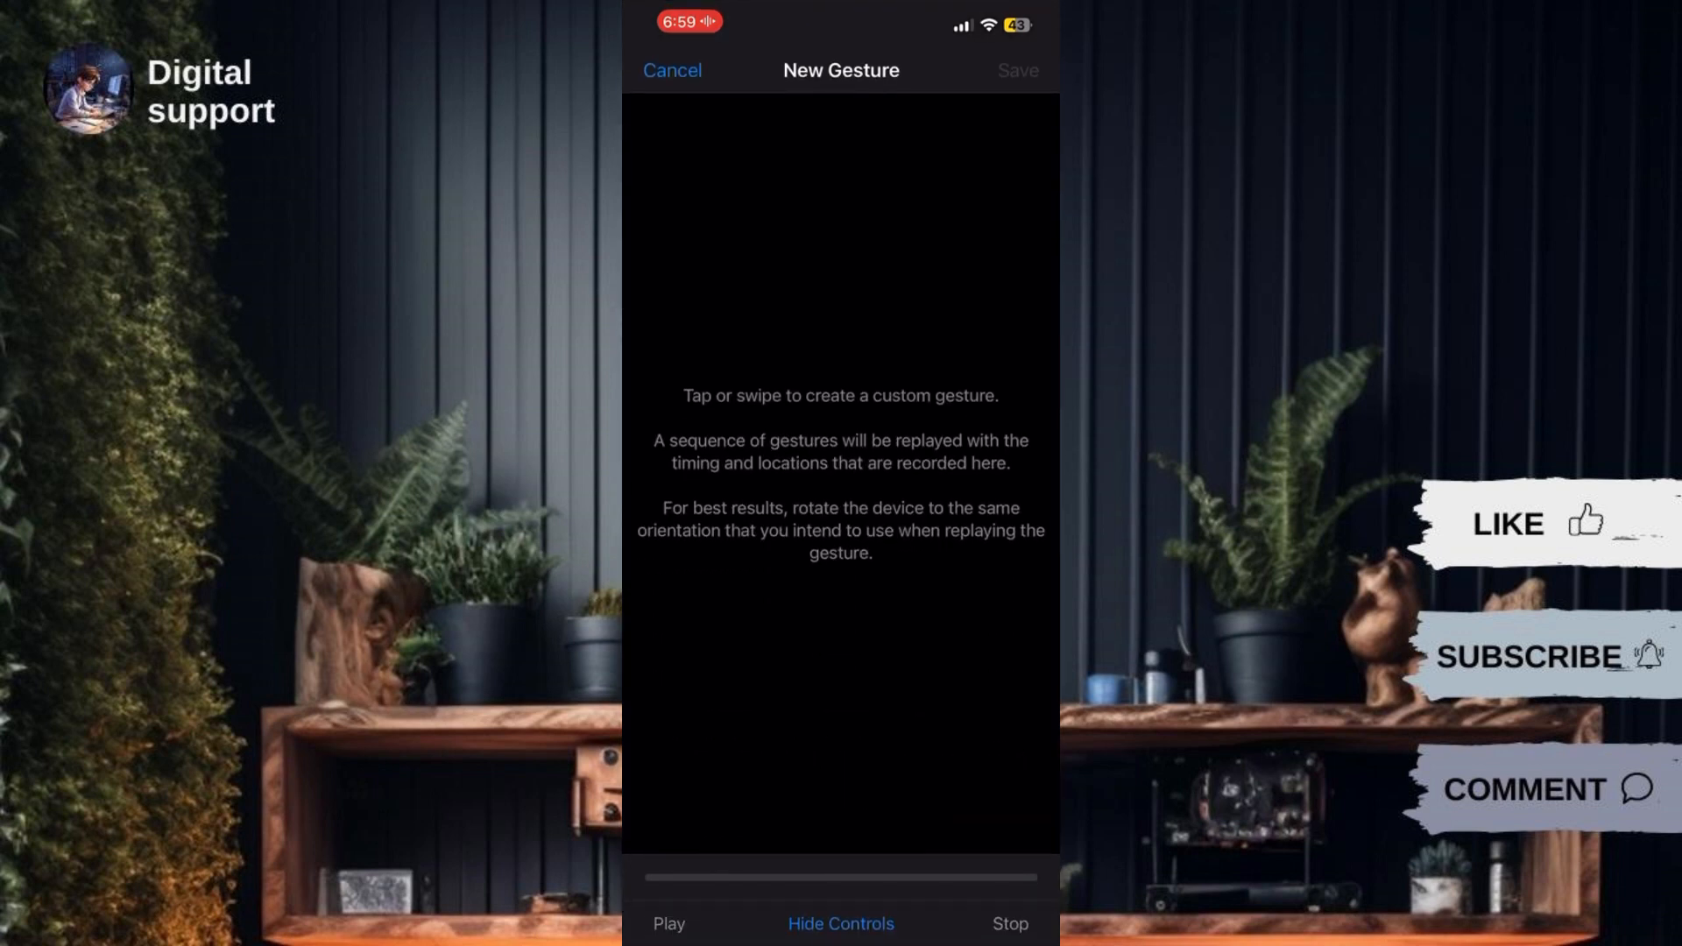
left_click(840, 792)
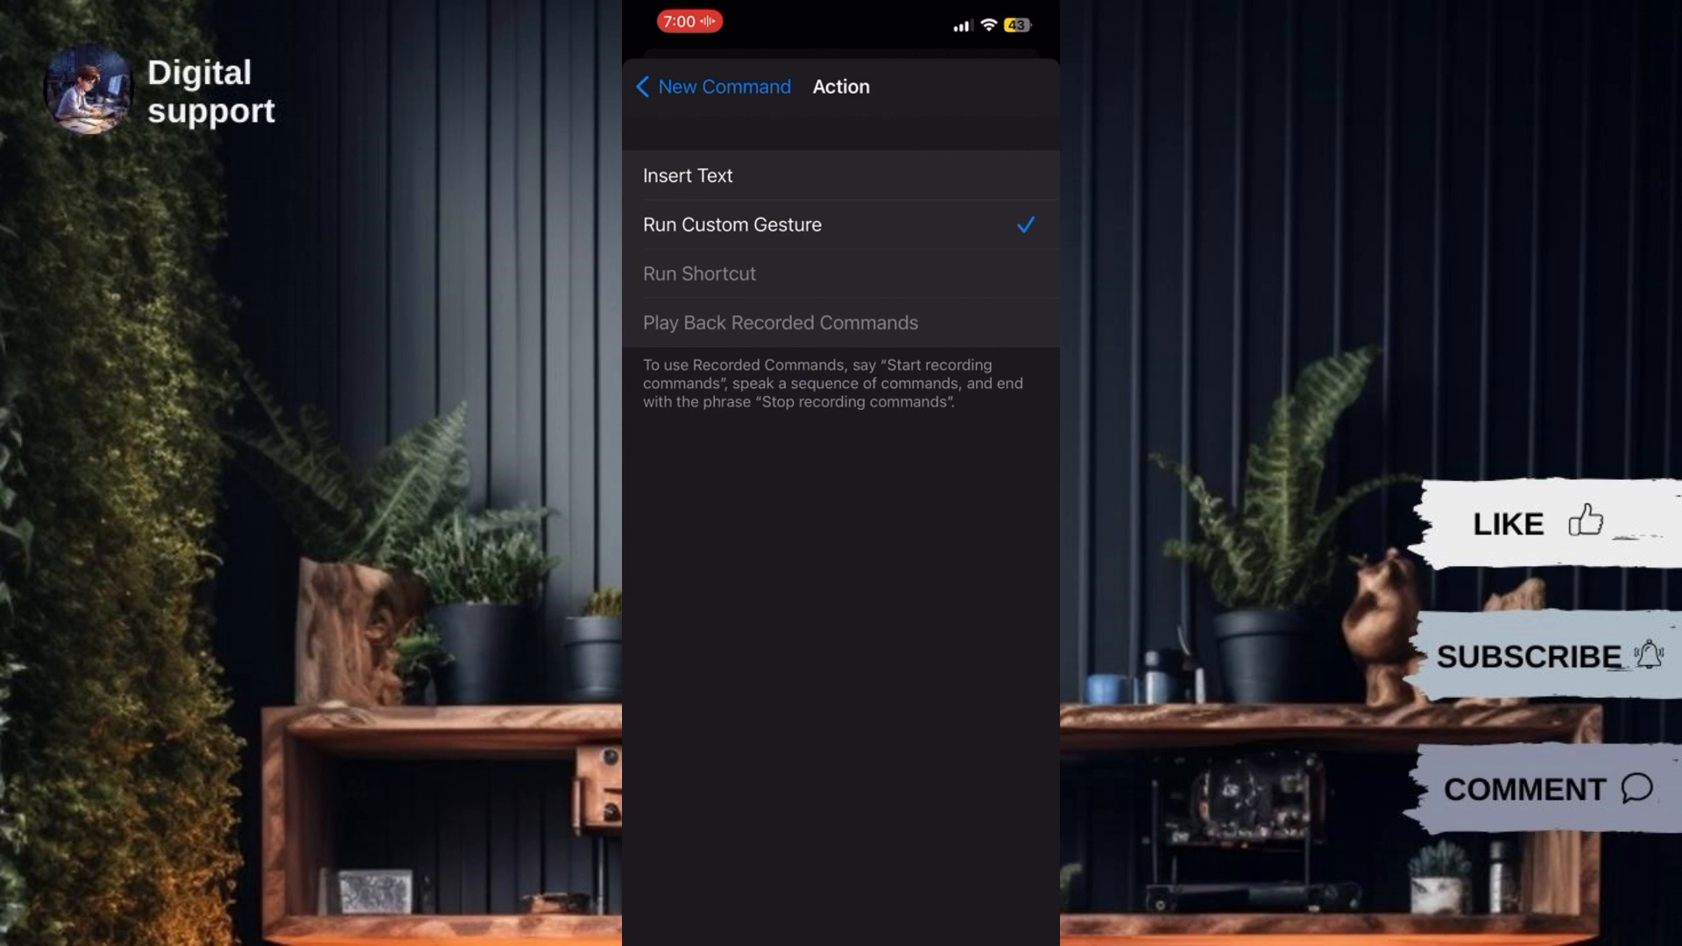
left_click(713, 87)
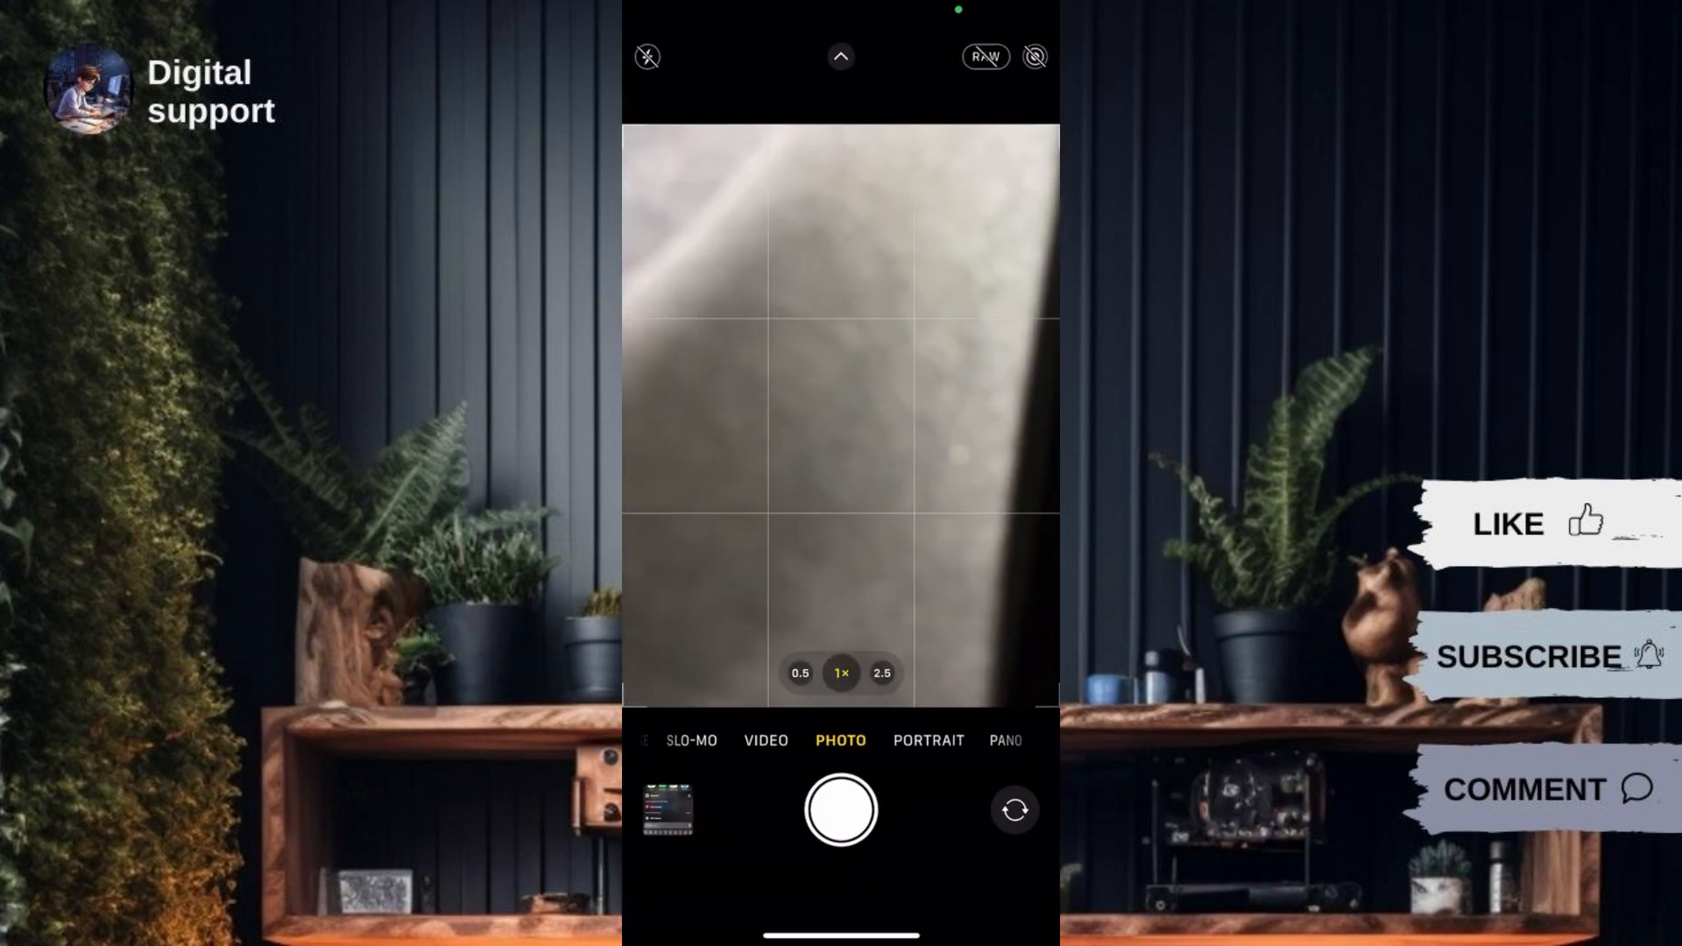
Step: In Camera, say 'Hello' so the command's tap fires the shutter on the viewfinder scene
left_click(840, 810)
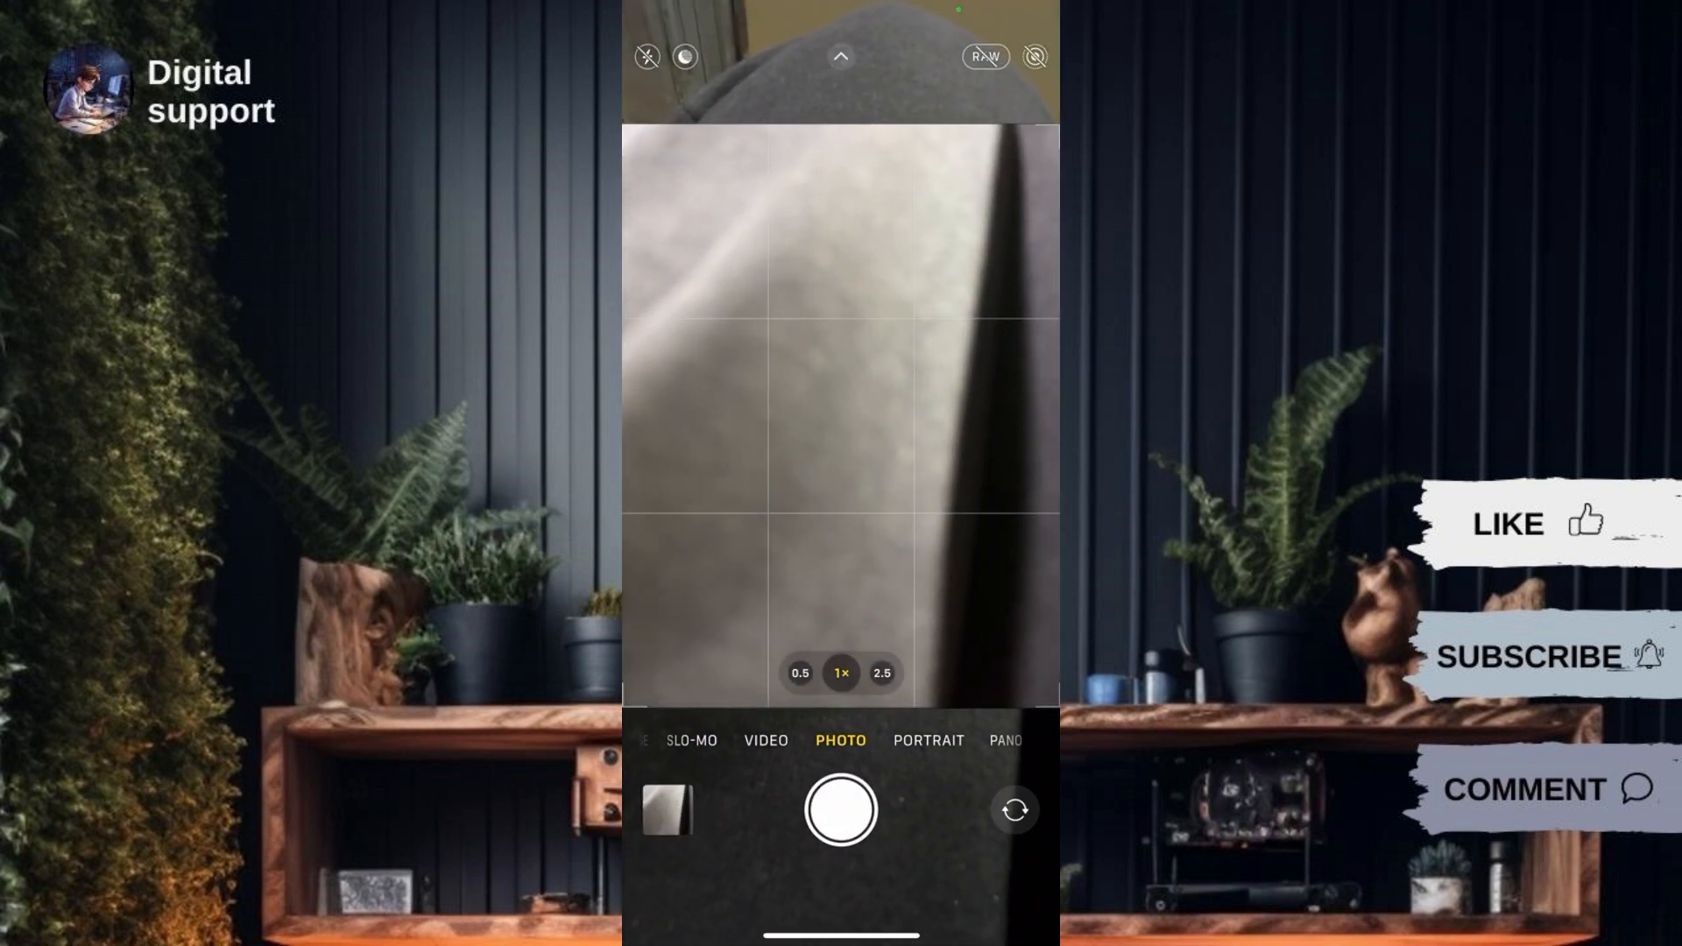
left_click(934, 542)
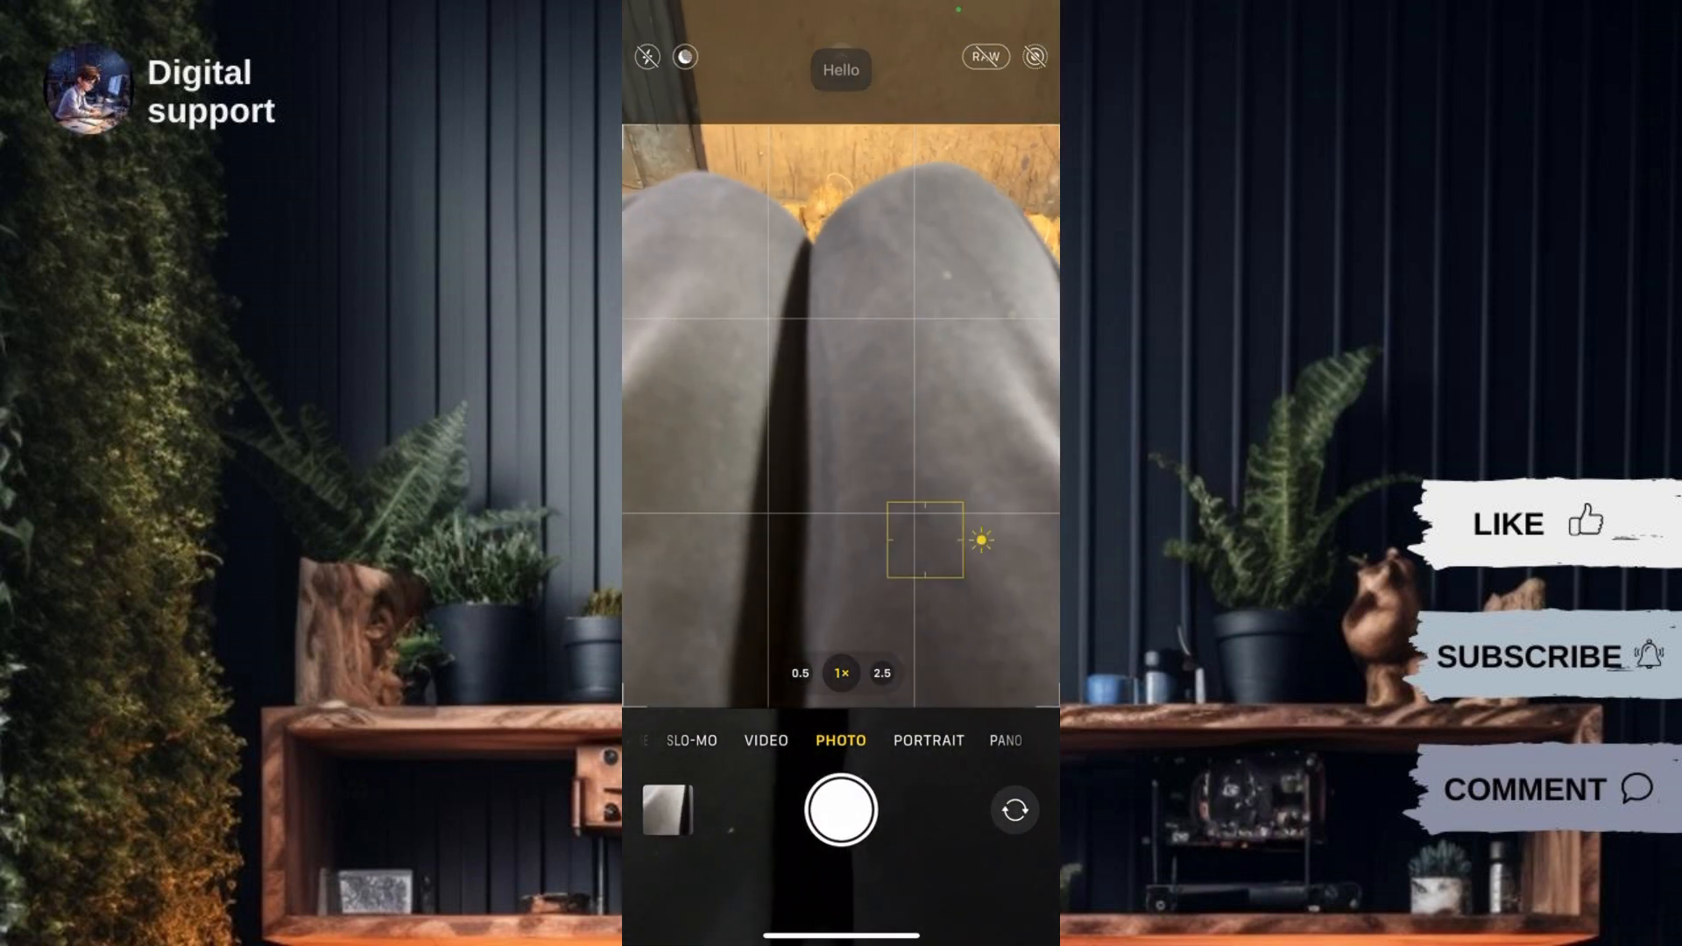